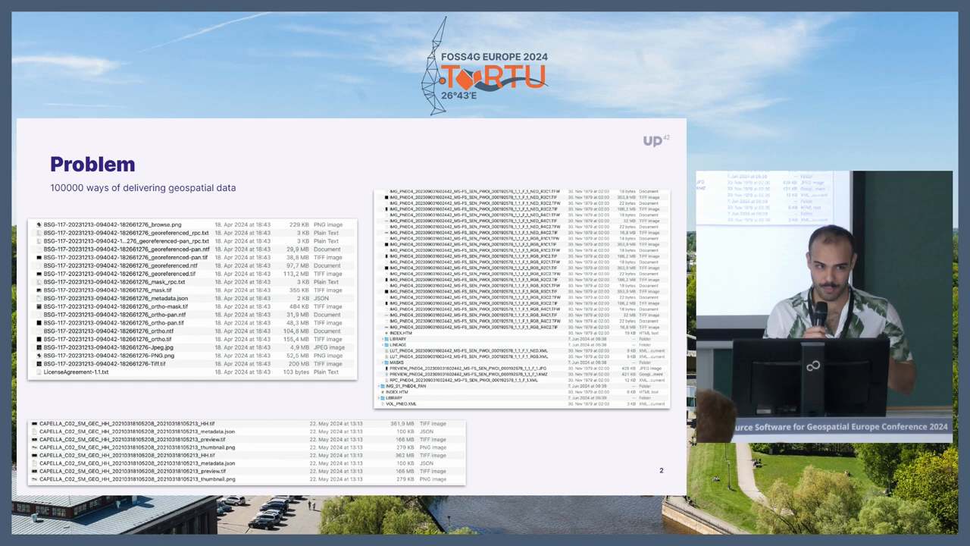
pyautogui.press('Right')
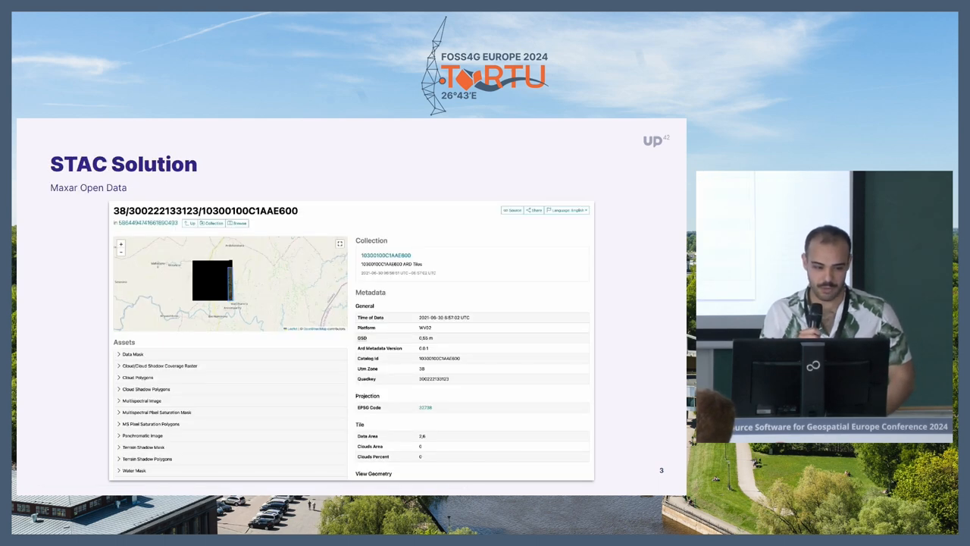